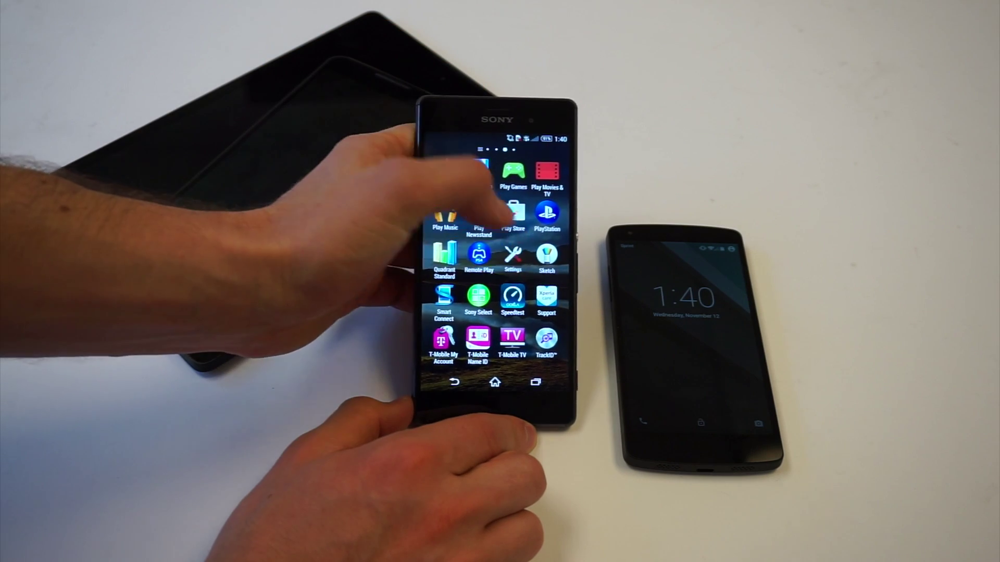
Open Settings from the app drawer, then Security under Personal on the Sony Xperia
left_click(512, 256)
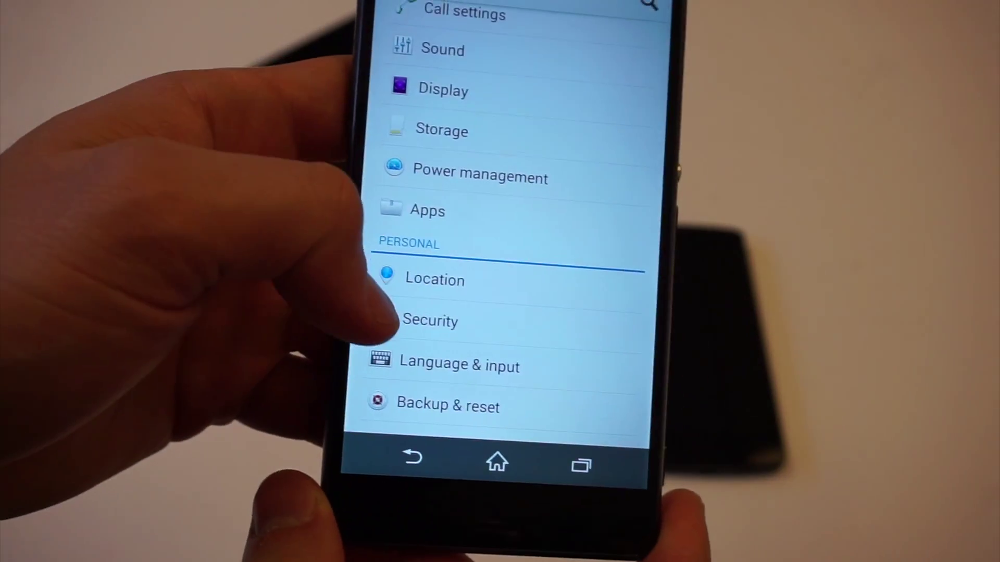
left_click(430, 320)
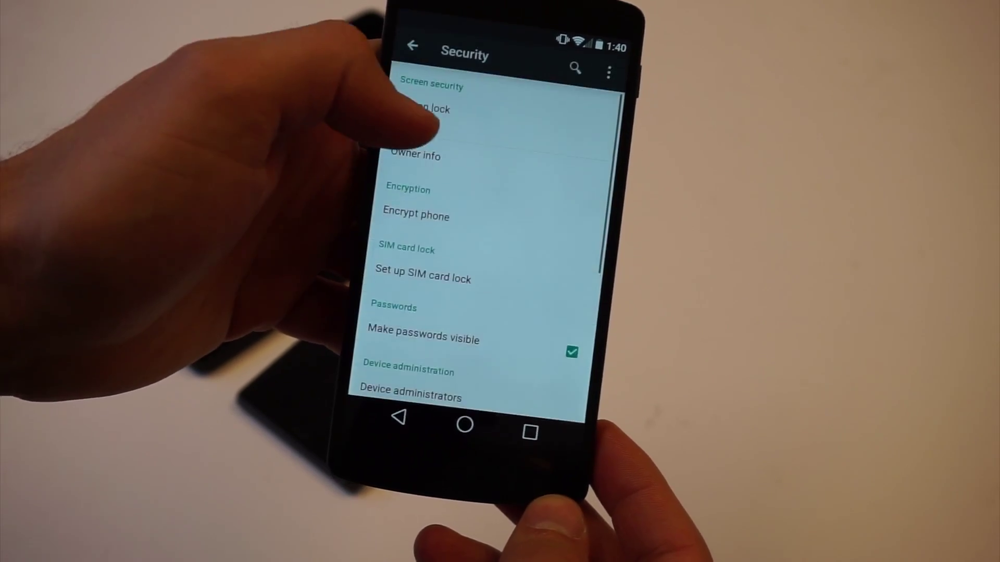
Open Encrypt phone under Encryption on the Nexus 5
left_click(416, 216)
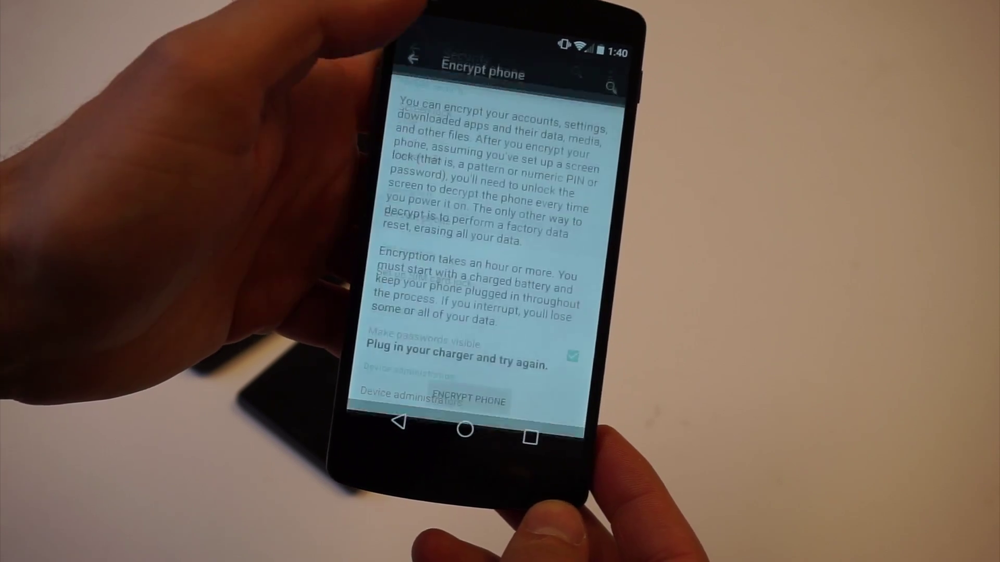